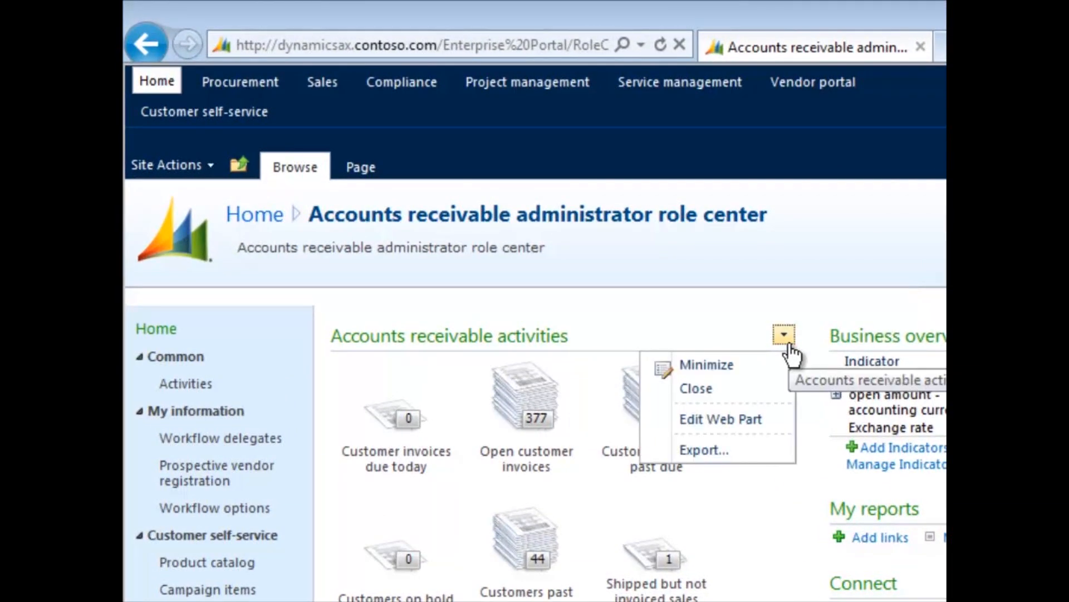
mouse_move(766, 519)
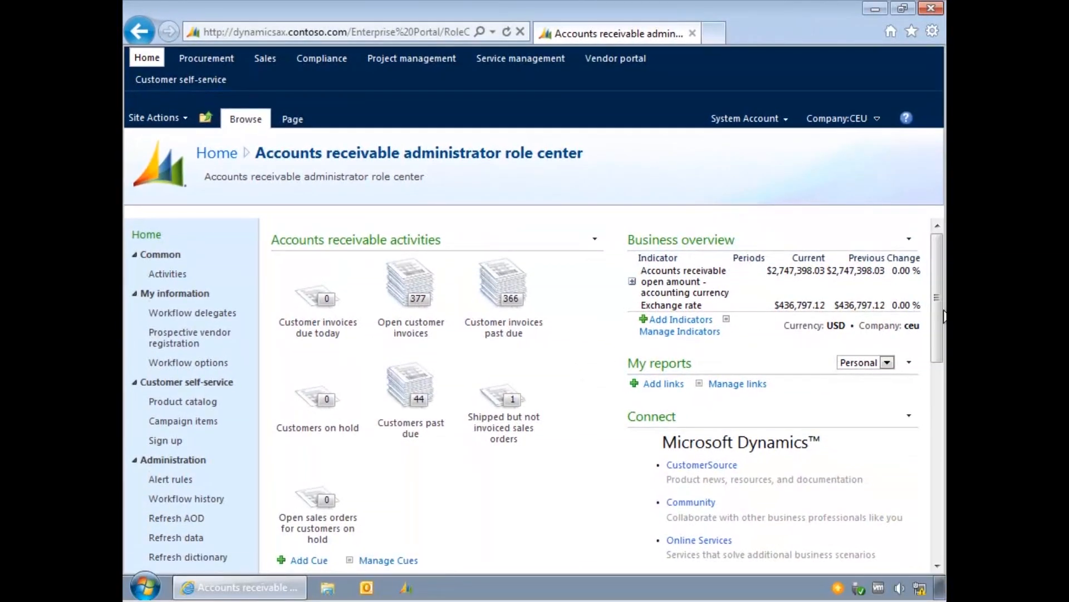
- Close the Brief on RFP release task from the Work list
scroll(down, 3)
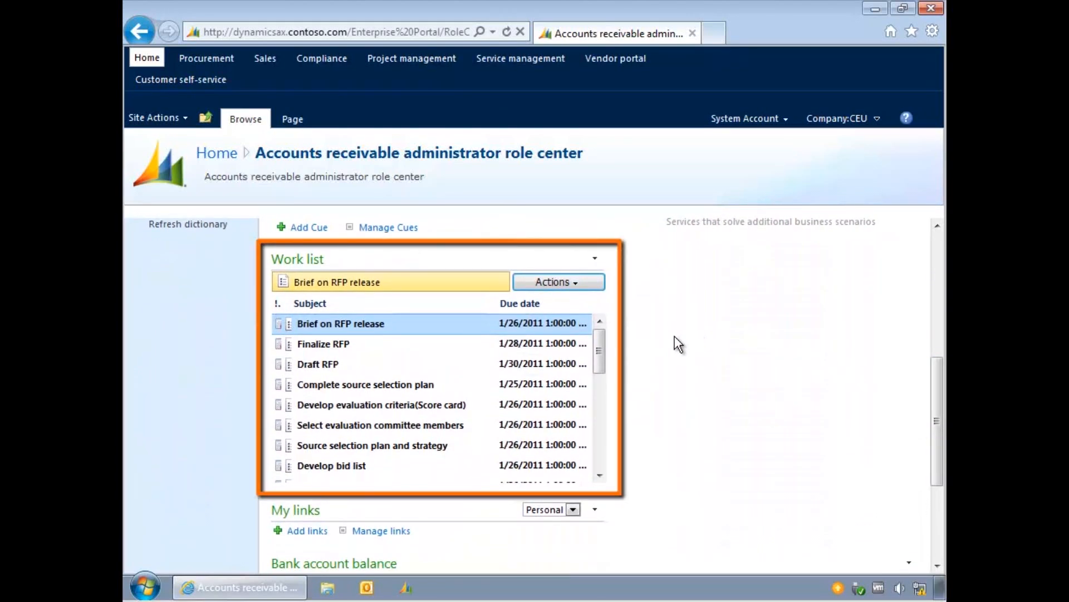
mouse_move(673, 344)
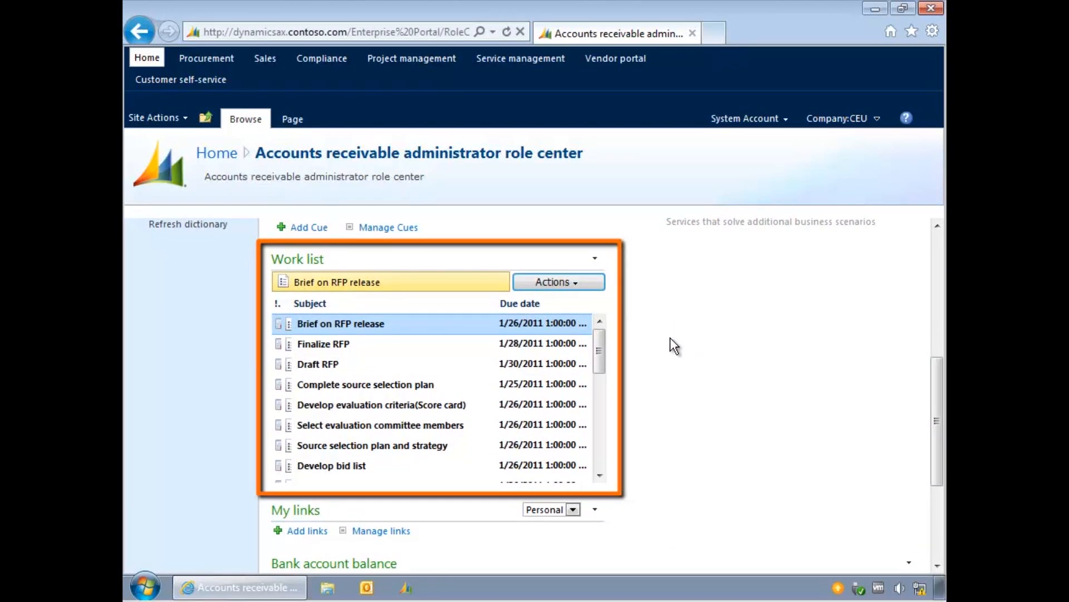
mouse_move(416, 332)
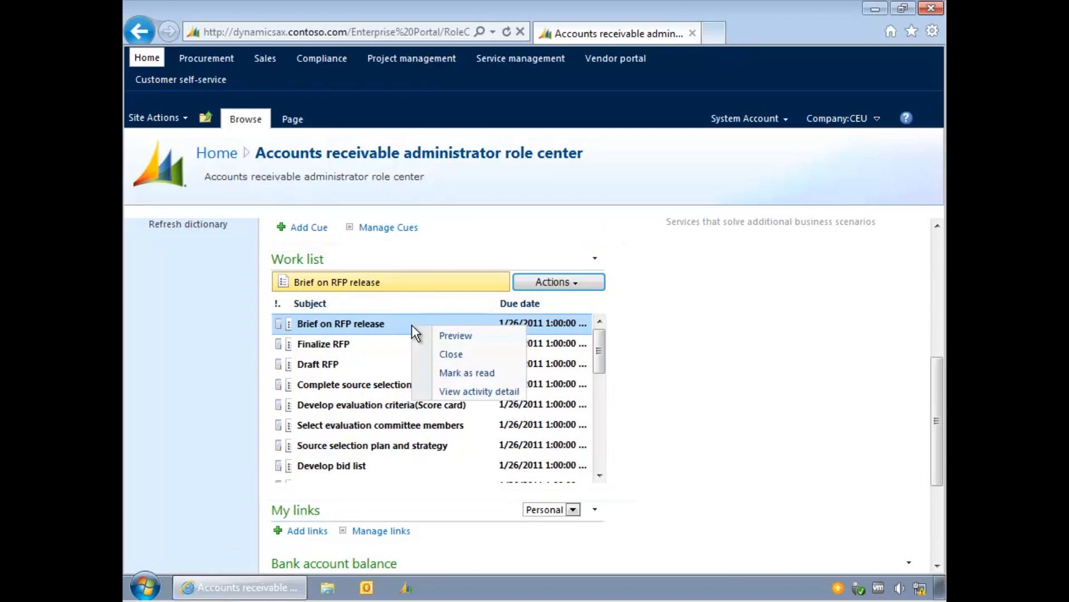
mouse_move(472, 364)
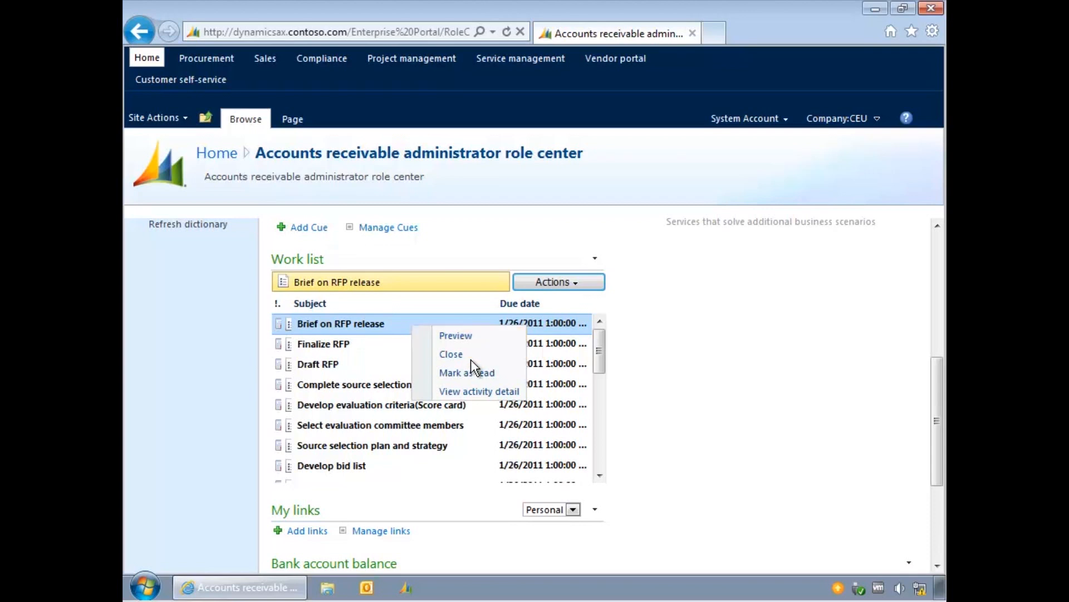
click(467, 372)
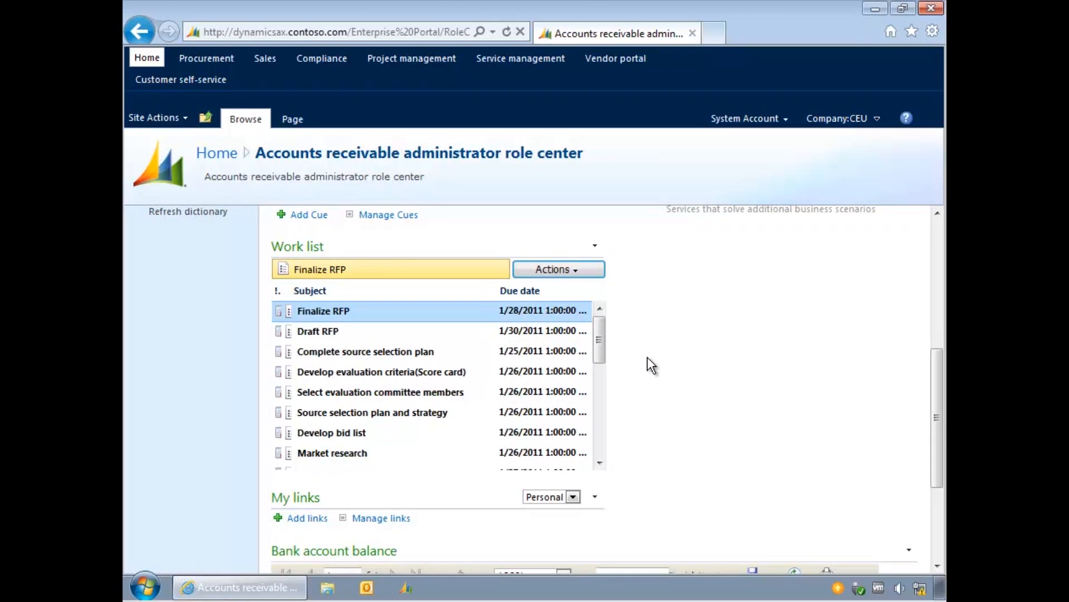
scroll(up, 3)
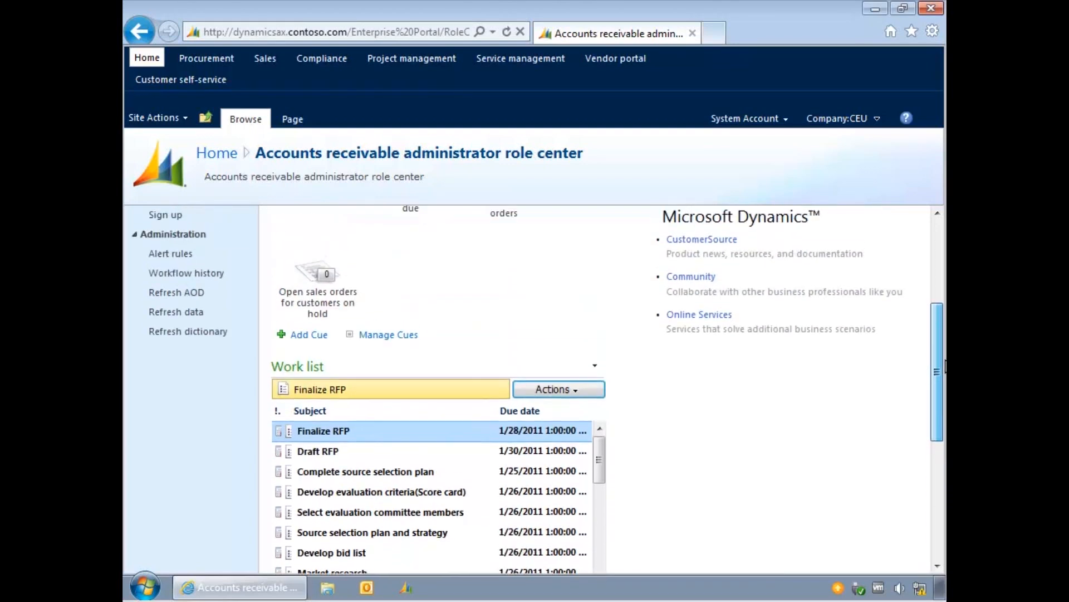
scroll(up, 3)
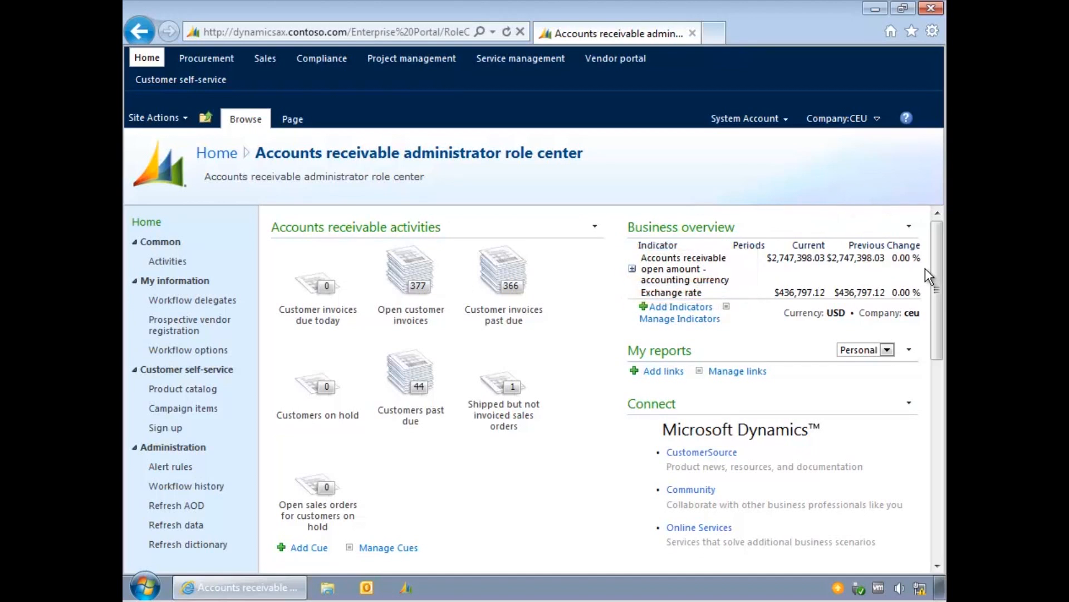
scroll(down, 3)
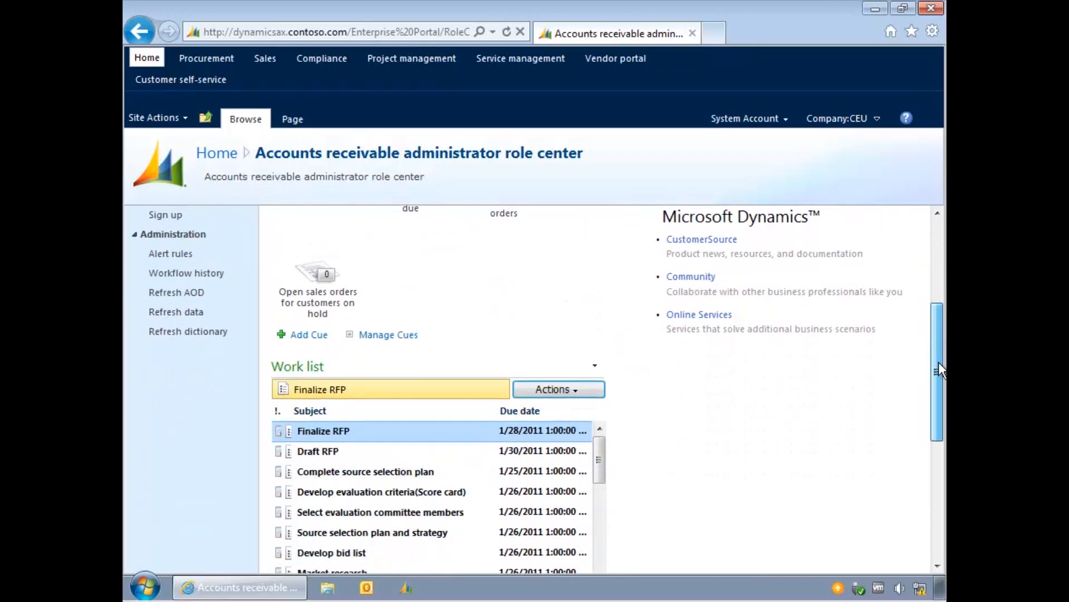
scroll(down, 3)
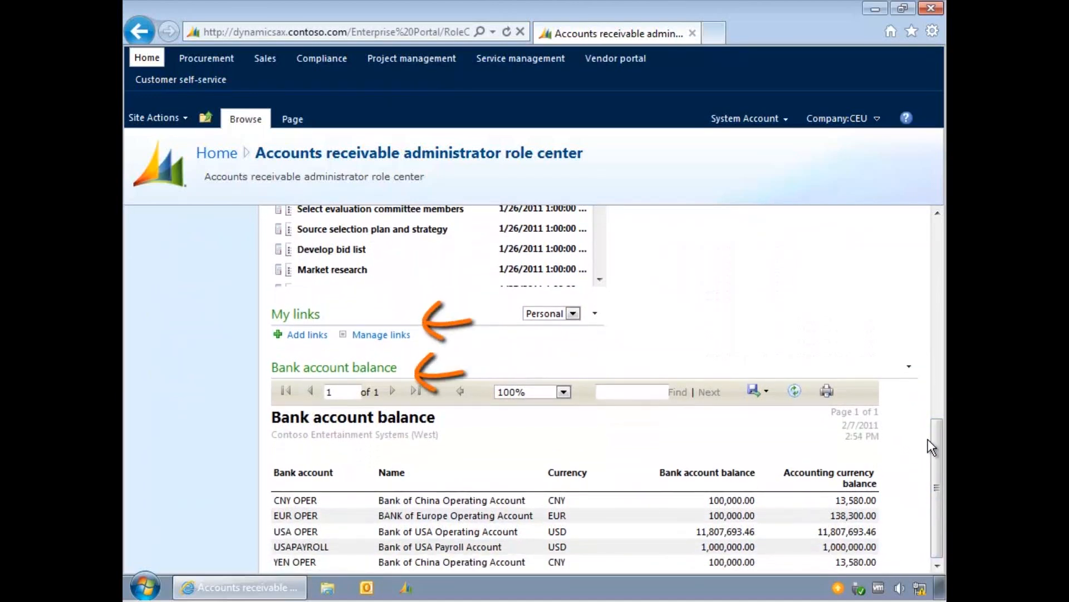
scroll(up, 3)
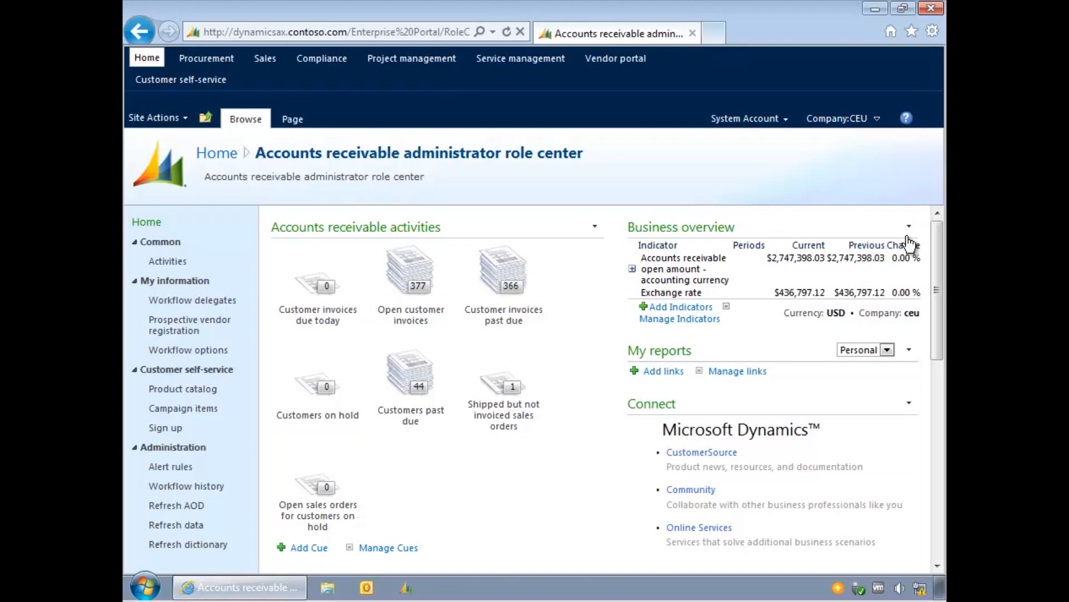
key(ctrl+plus)
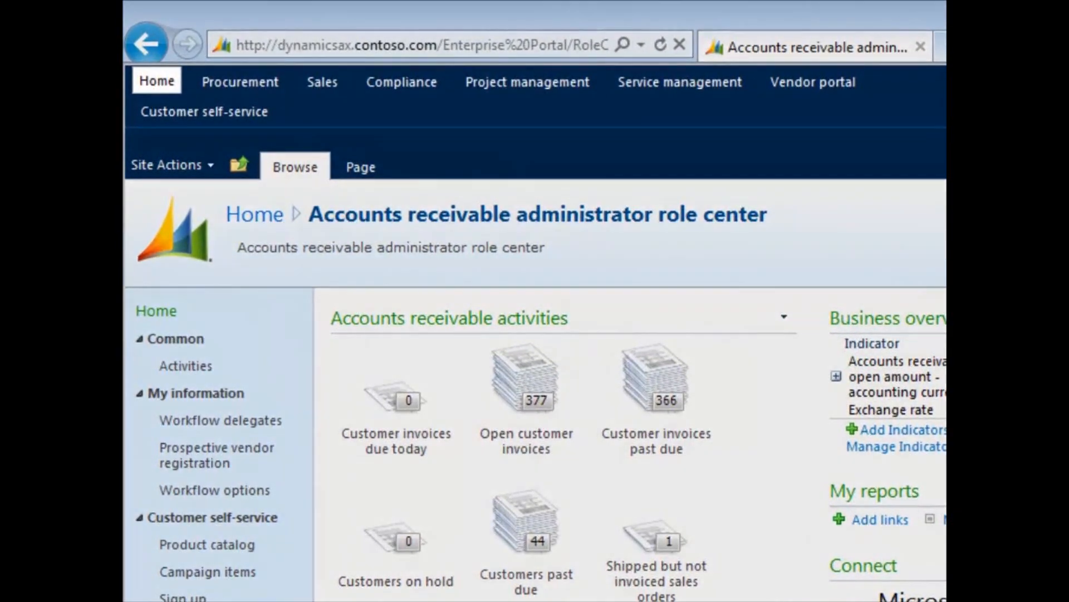
- Go to the Procurement area showing all purchase orders
click(321, 81)
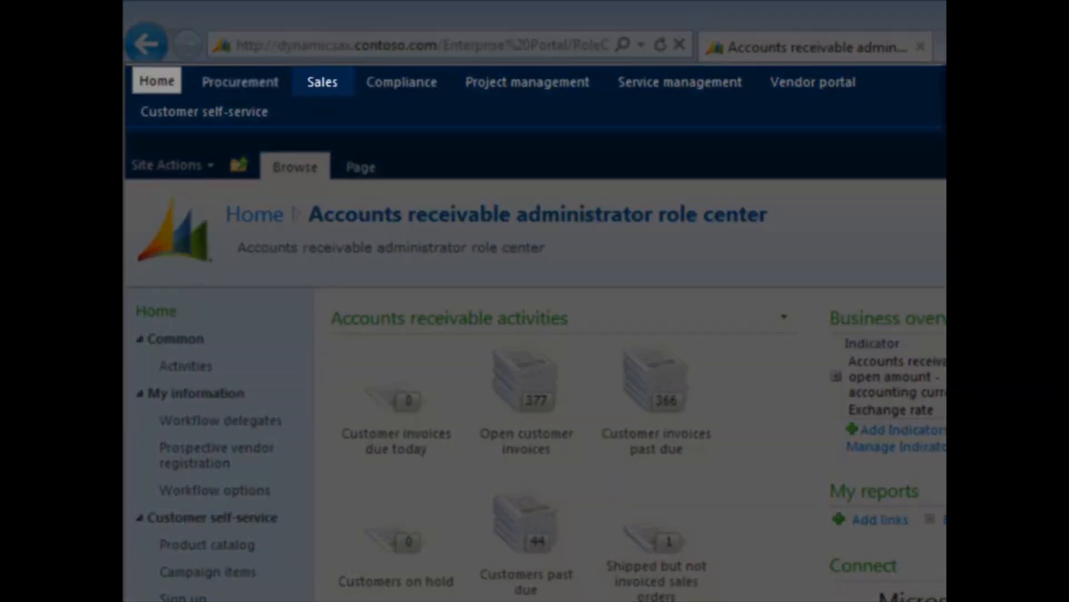
mouse_move(679, 81)
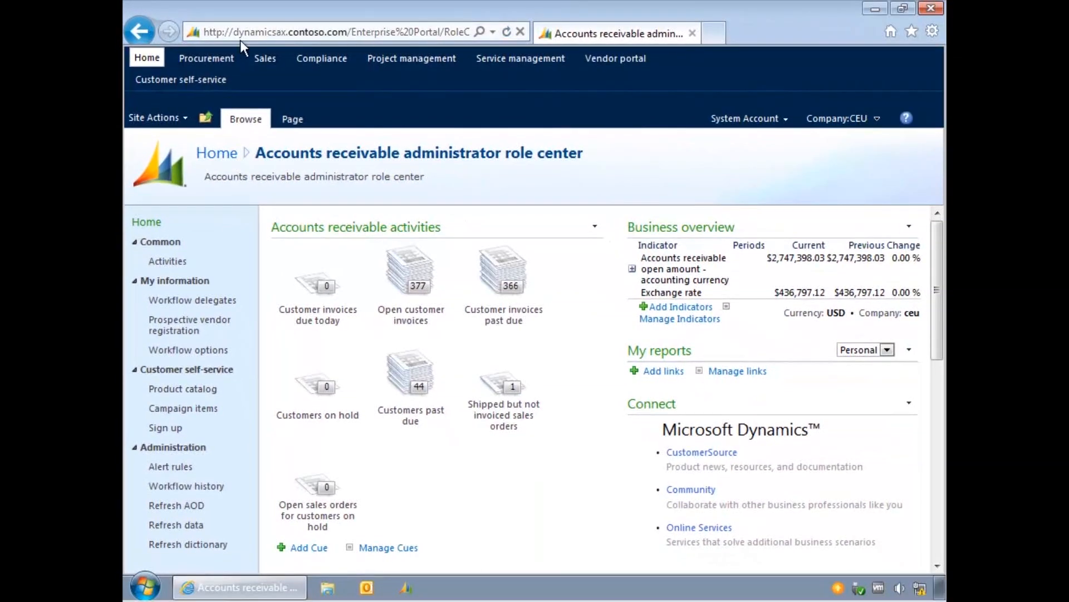
click(206, 58)
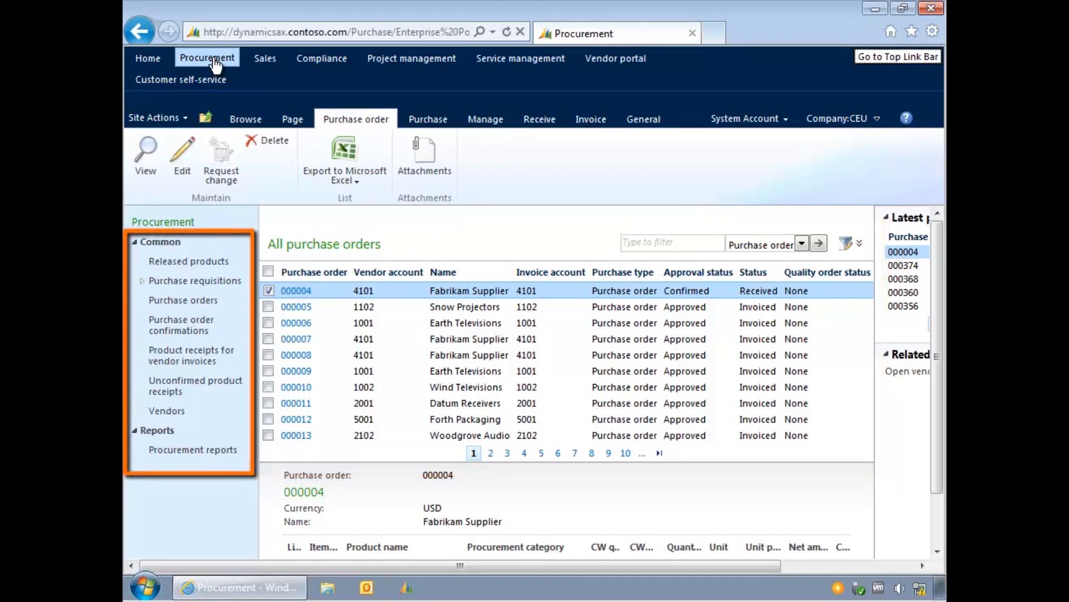
- Expand purchase requisitions and view all purchase requisitions
click(195, 280)
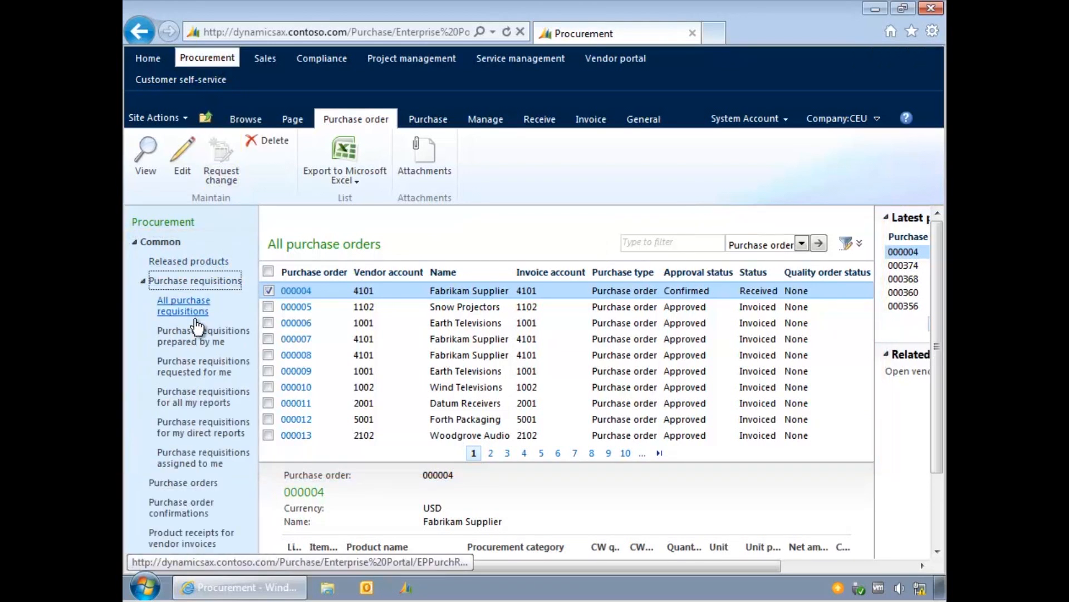
click(183, 301)
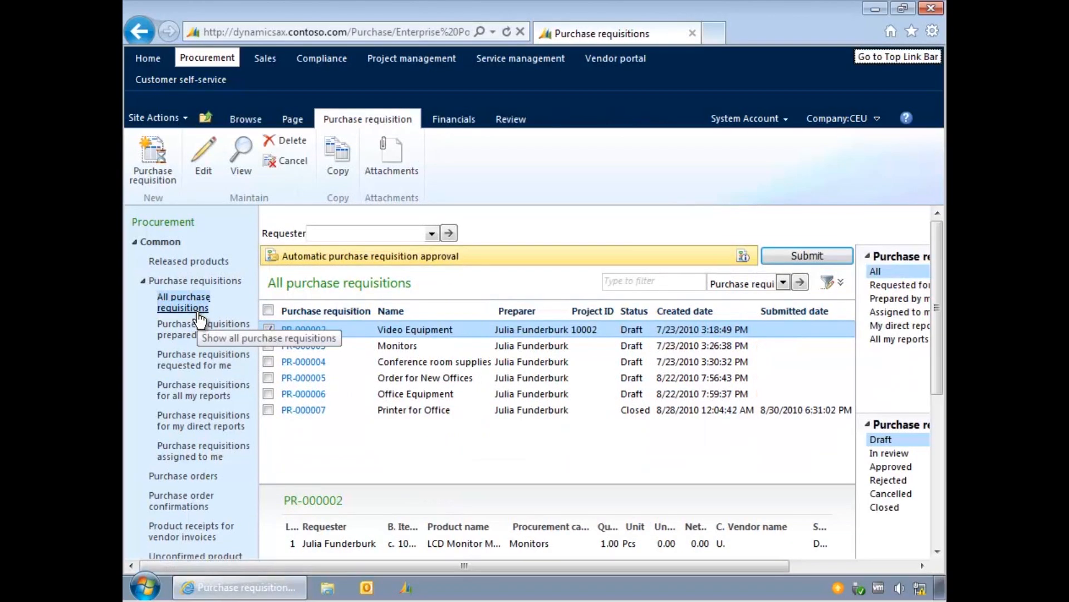
scroll(down, 3)
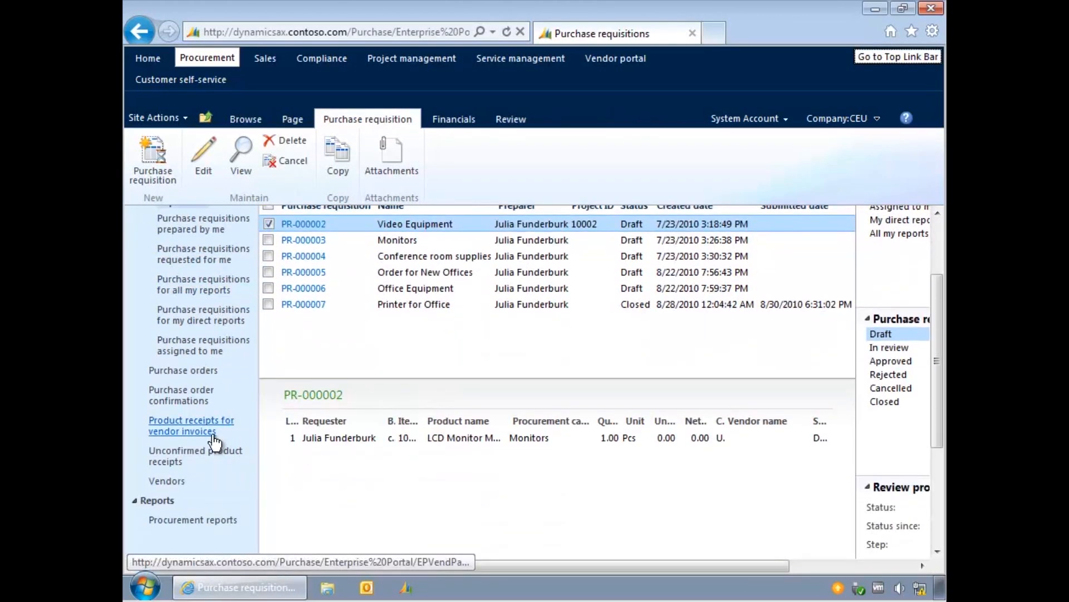
- Browse product receipts for vendor invoices and all vendors, then return to all purchase orders
click(191, 425)
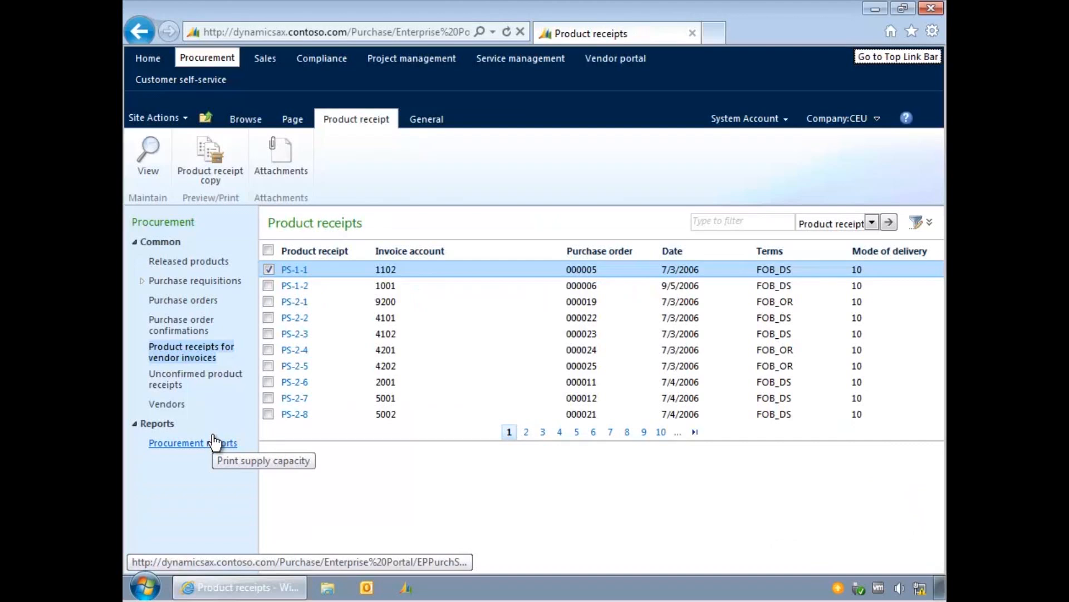
mouse_move(166, 404)
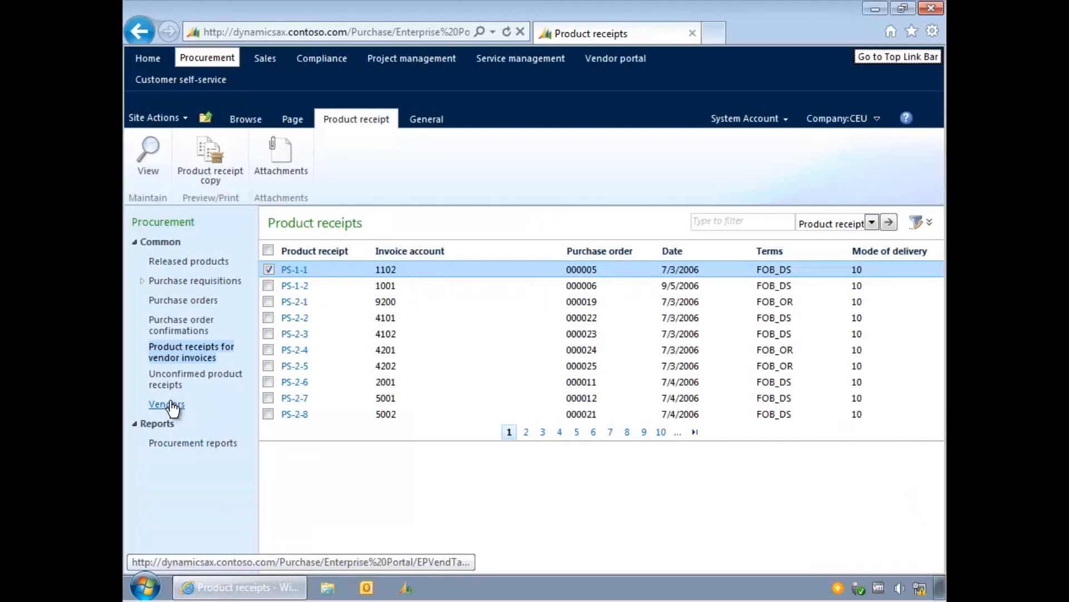
click(167, 403)
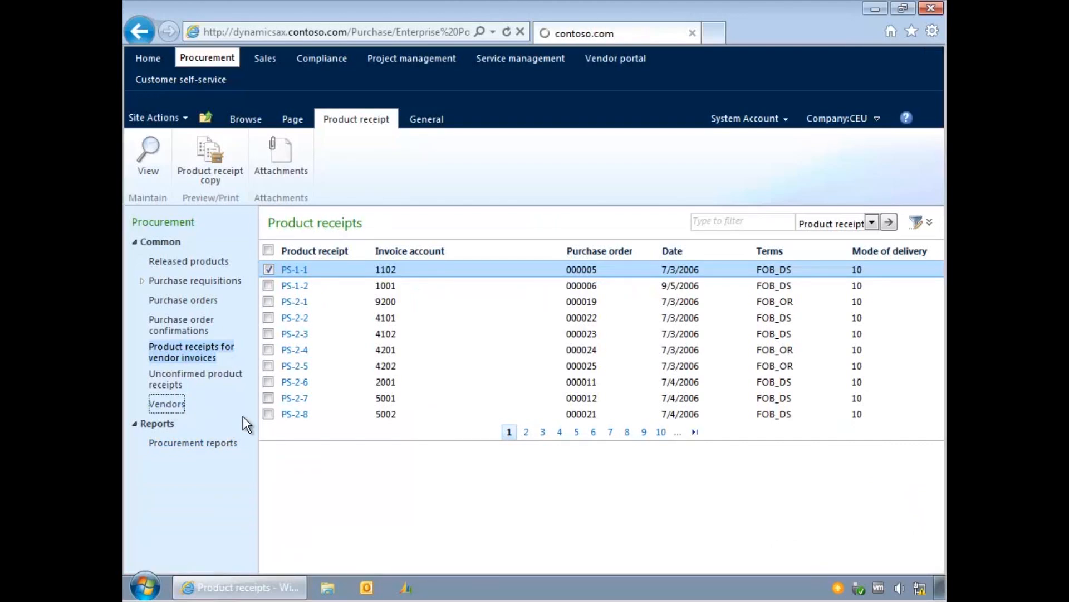
click(166, 409)
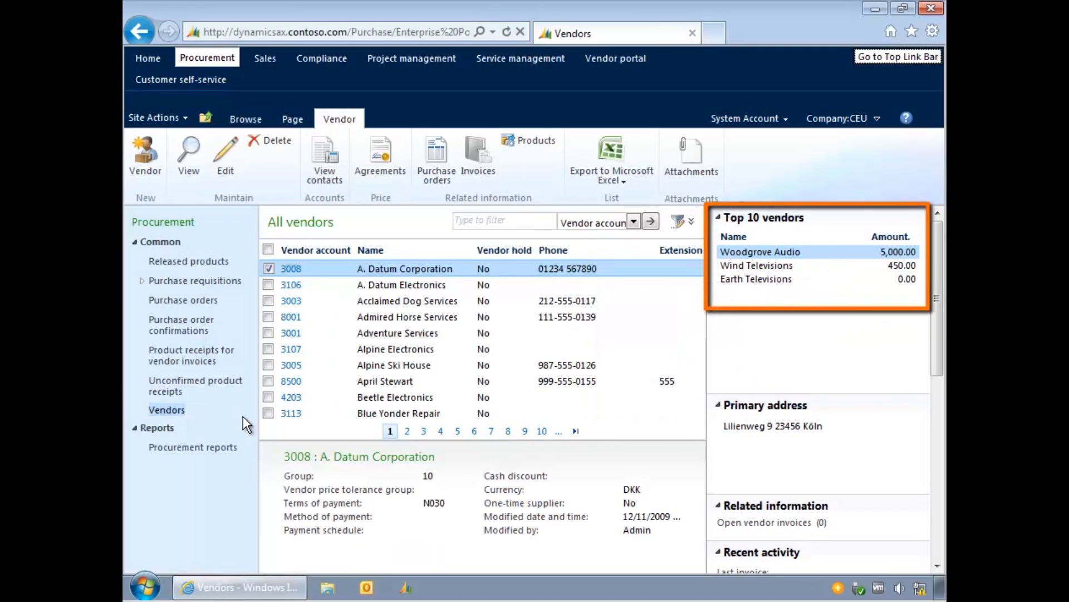
mouse_move(194, 385)
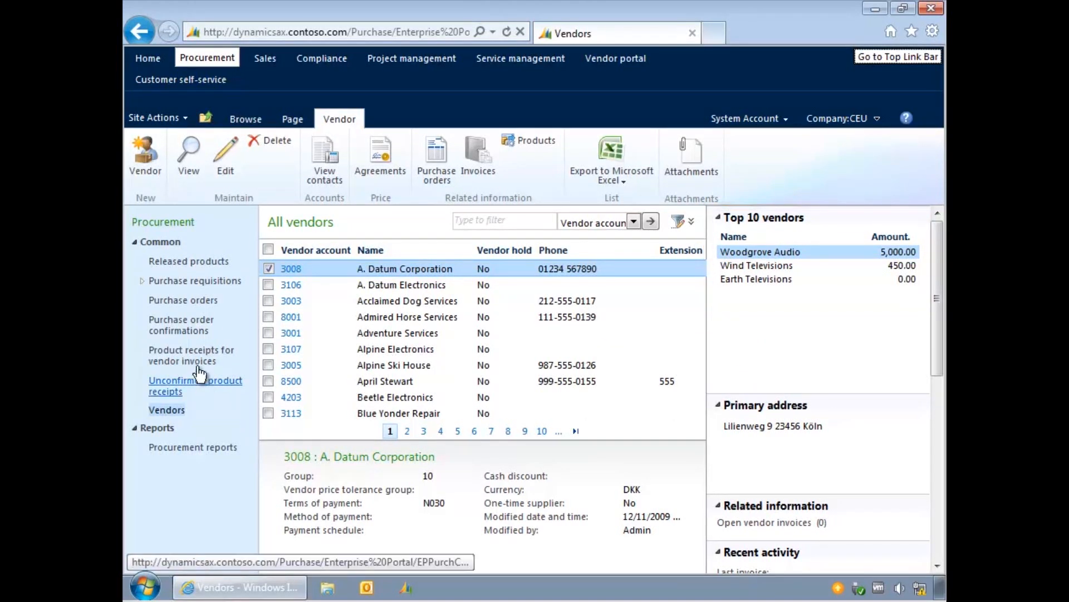
click(183, 299)
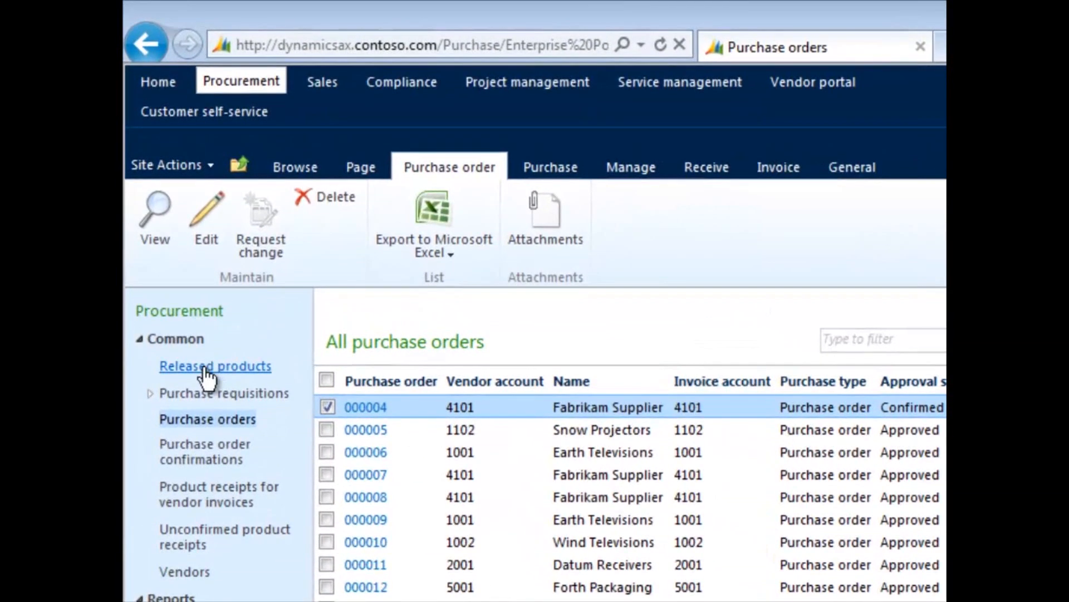
- Under requisitions prepared by me, start one named 'Health and Safety kits' and discard it
click(223, 392)
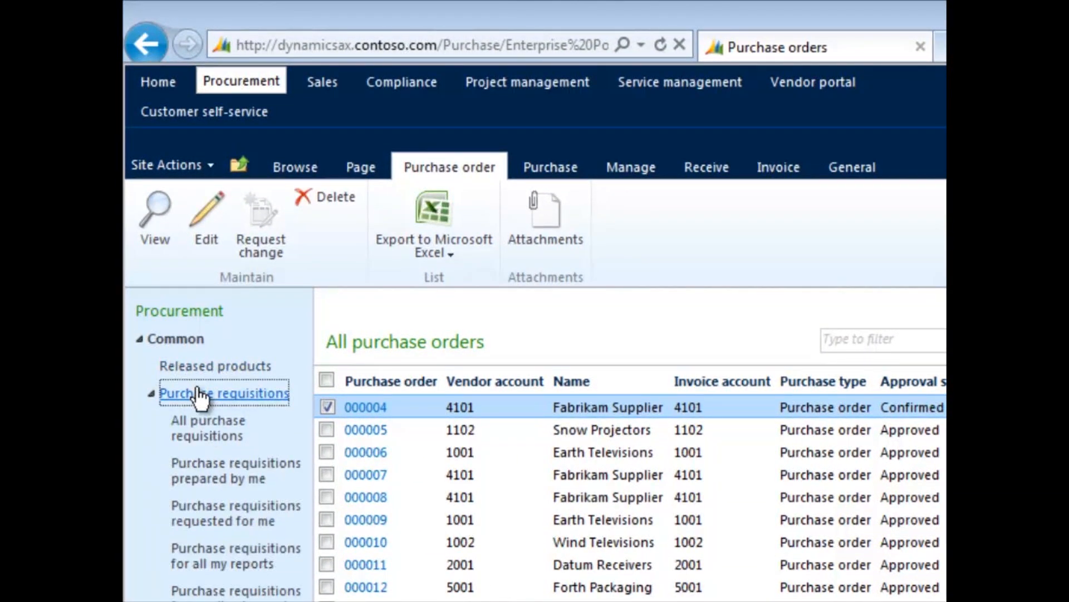
mouse_move(235, 470)
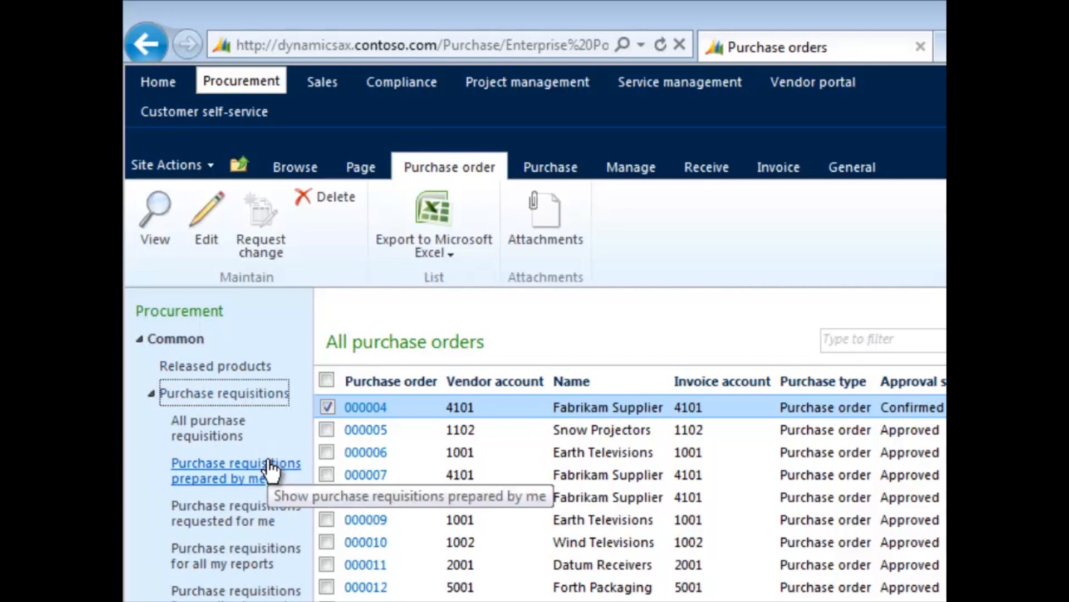
click(235, 466)
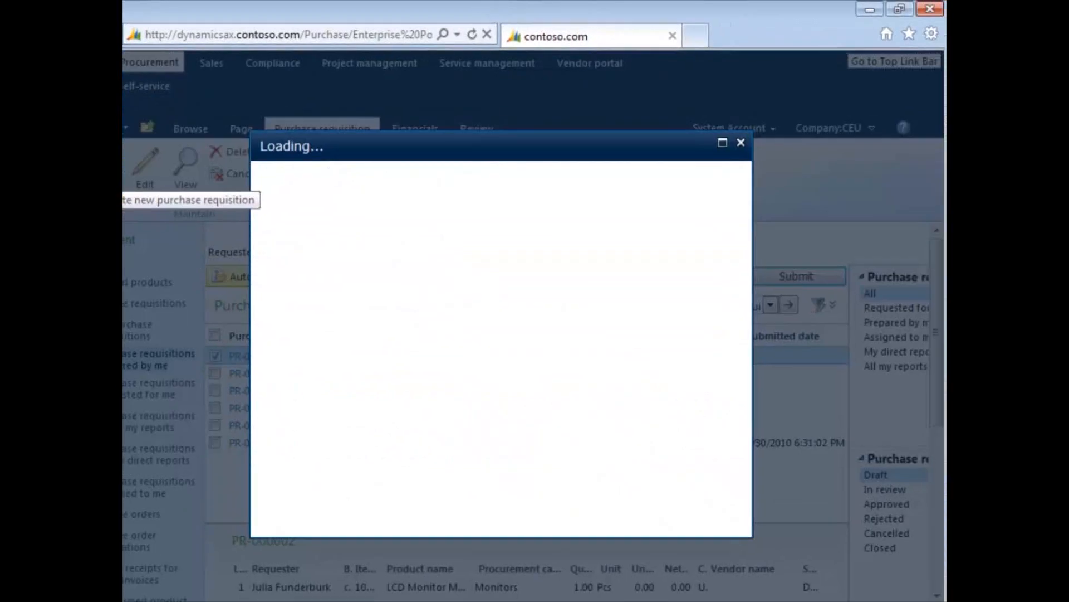
text(Health)
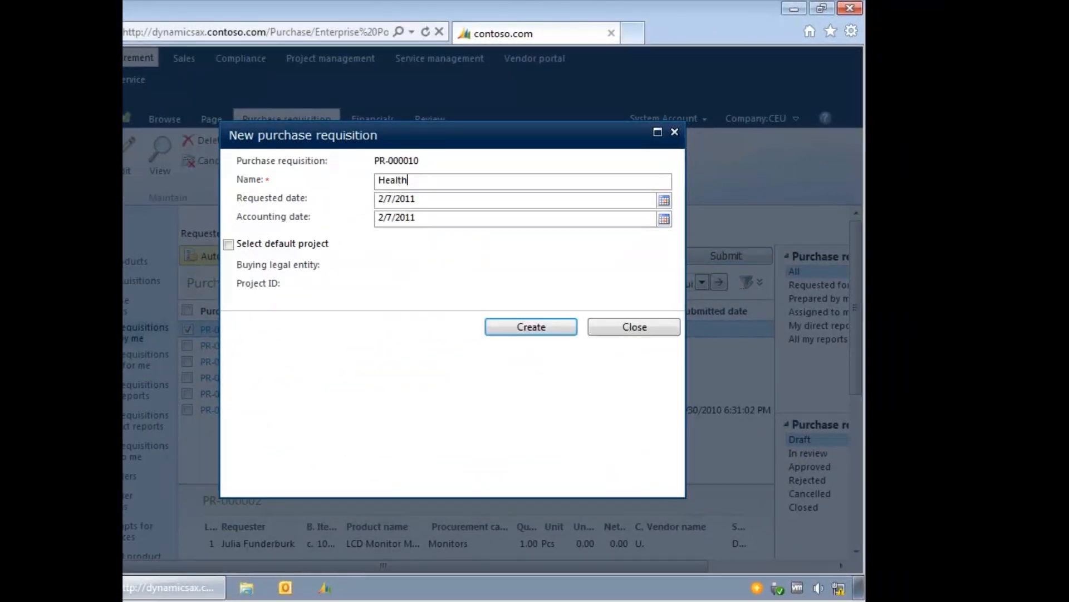
text(and Safety kits)
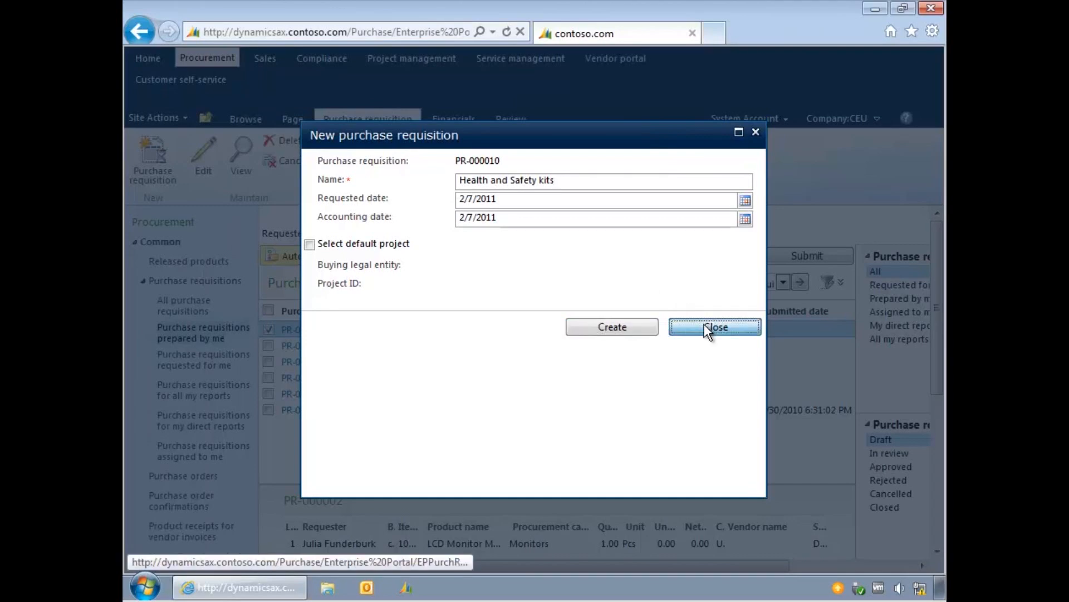
click(714, 327)
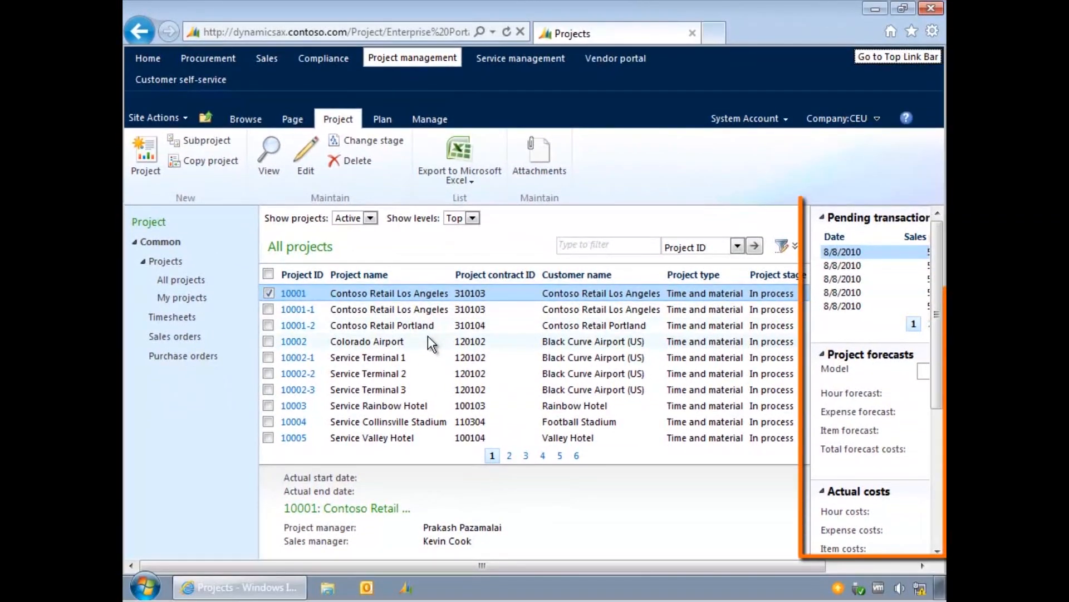
click(366, 341)
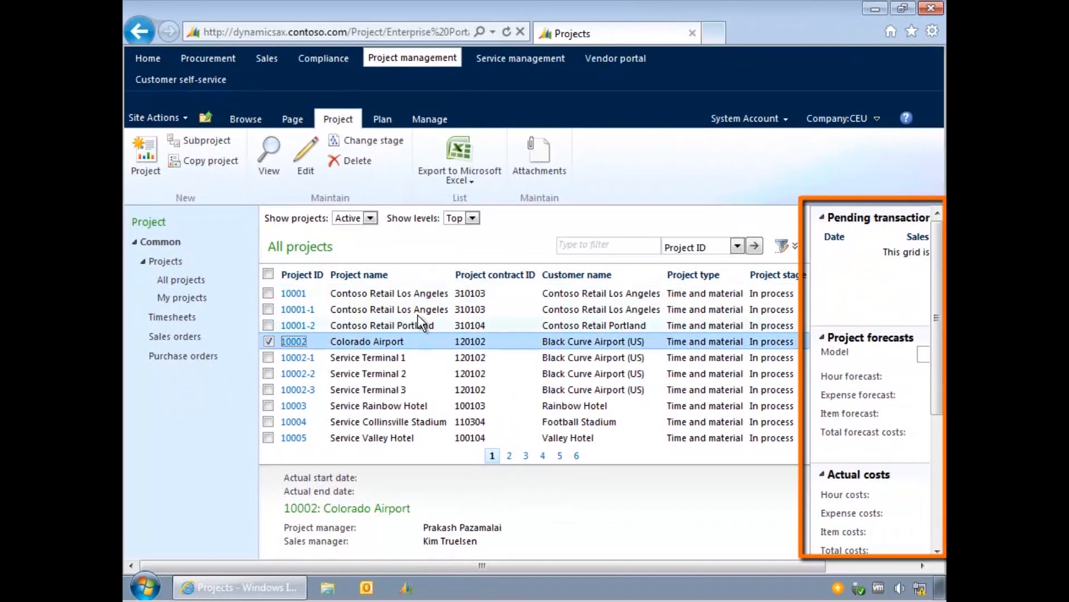
click(293, 293)
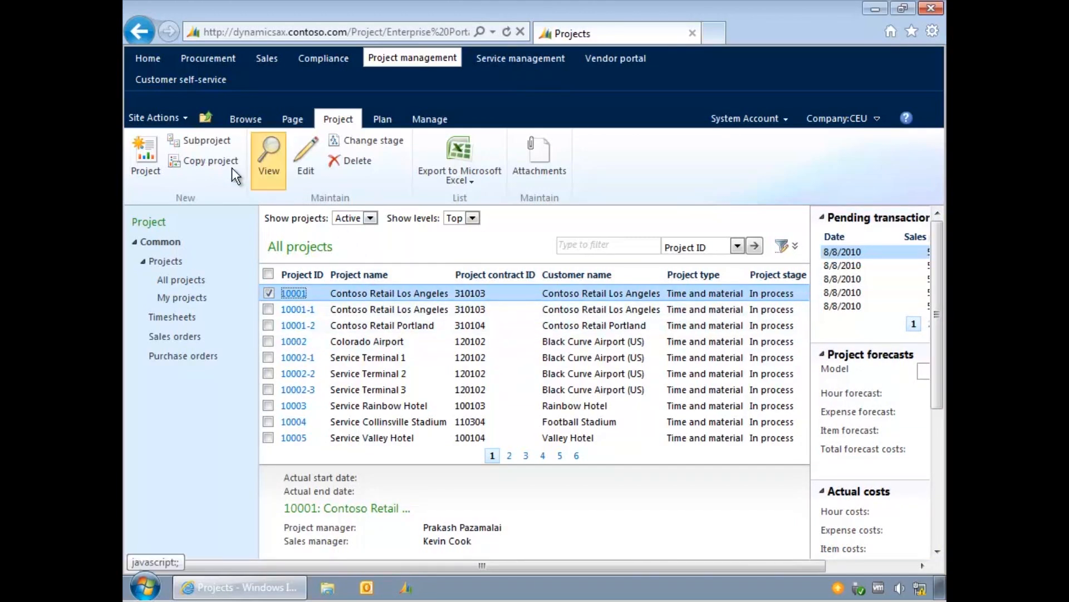
click(143, 153)
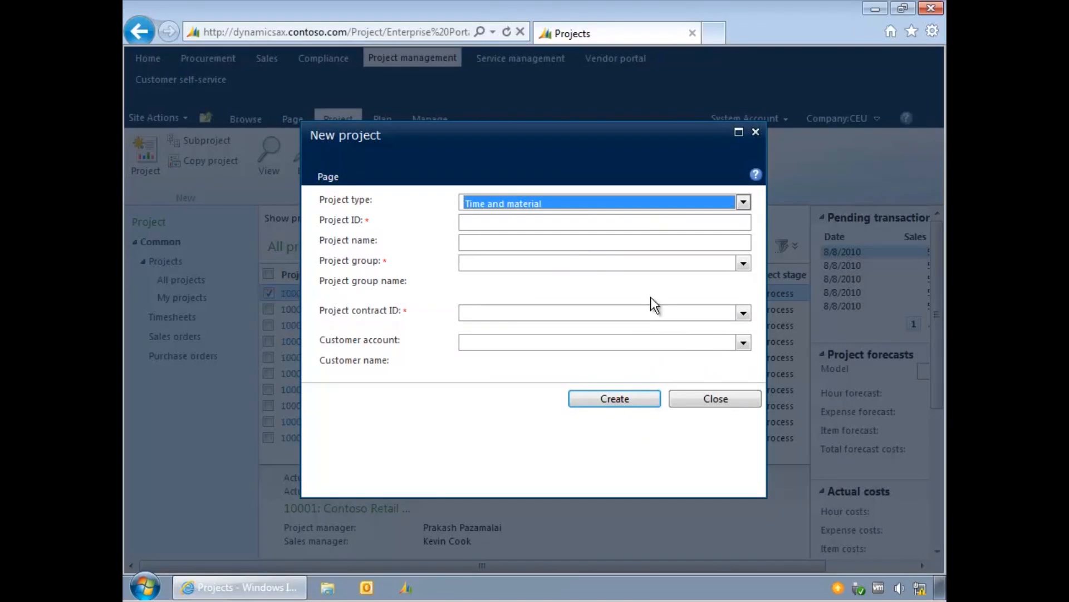
click(714, 399)
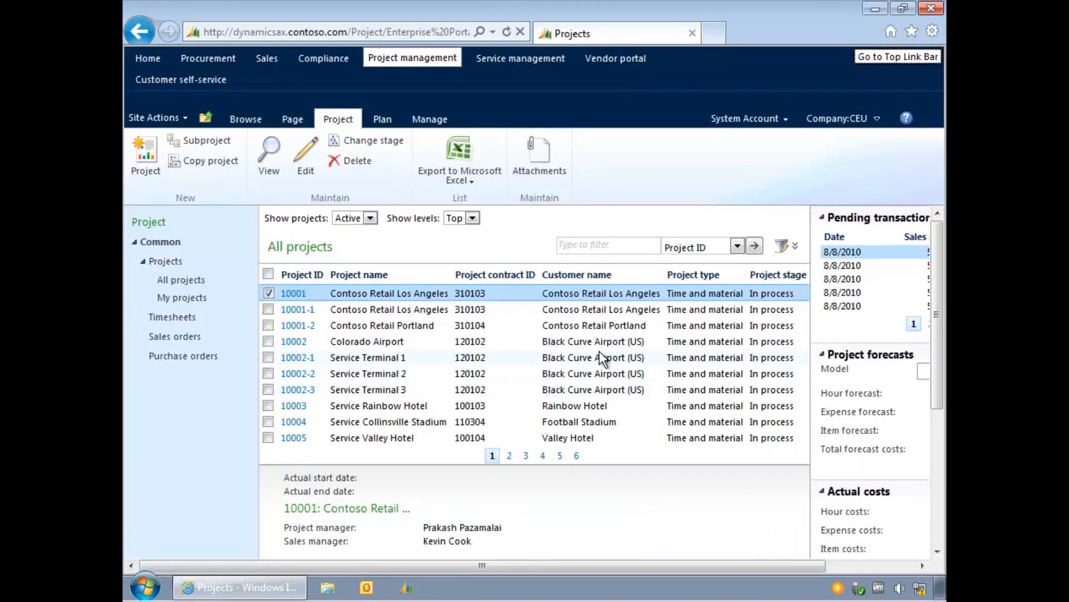
mouse_move(577, 358)
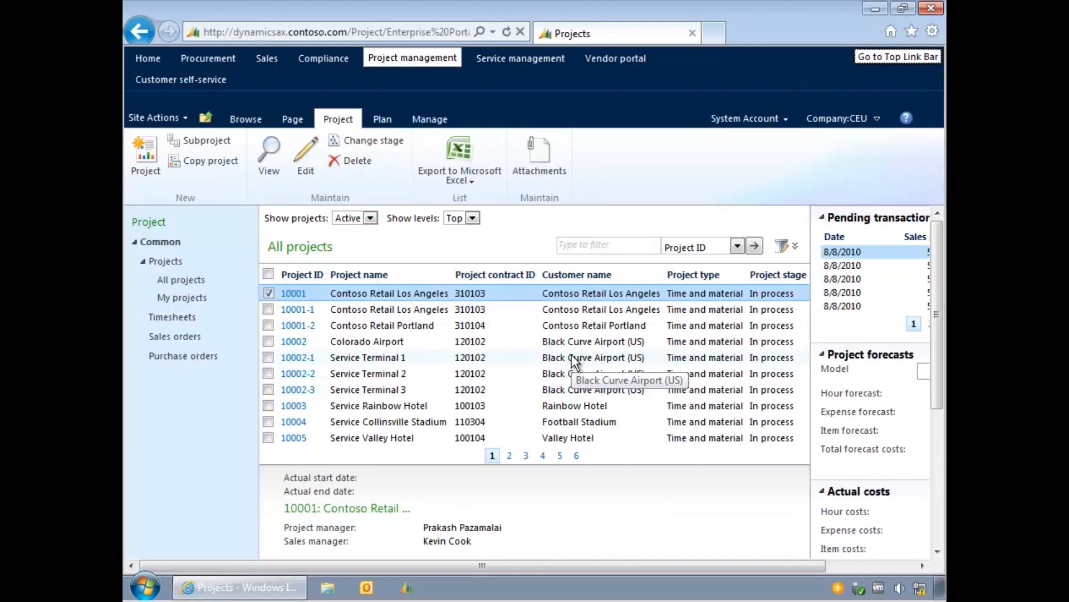